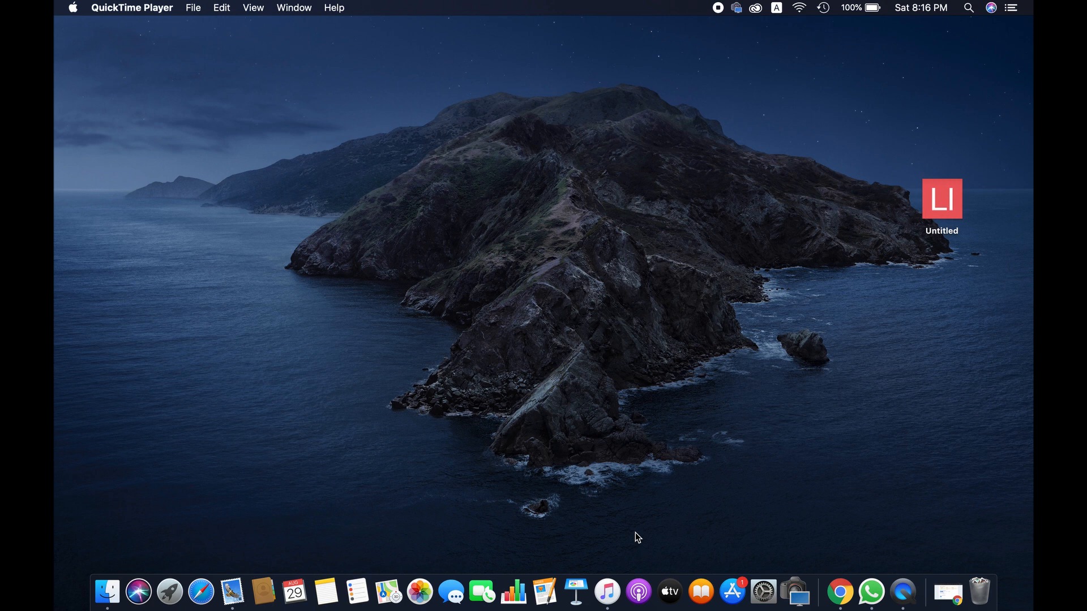
pyautogui.moveTo(169, 592)
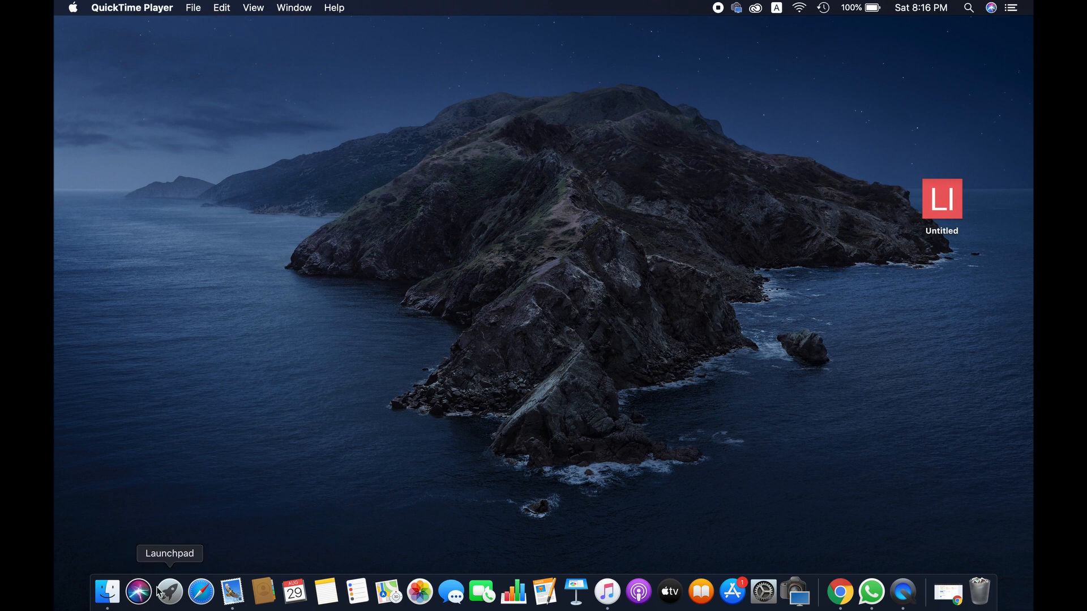
# Step: Launch GIMP 2.10 from the macOS Launchpad
pyautogui.click(138, 591)
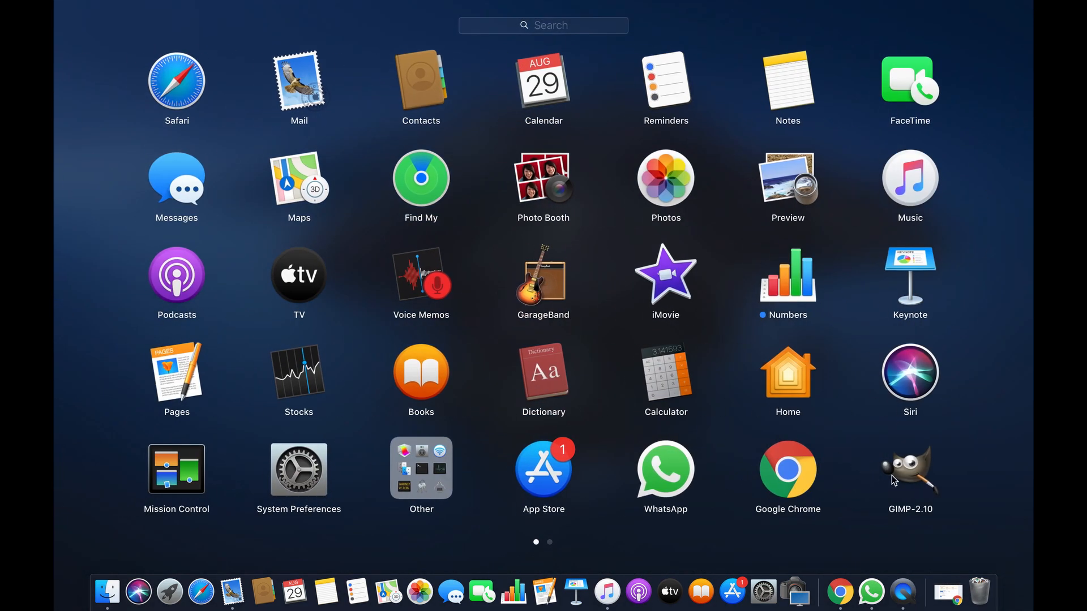
pyautogui.click(908, 468)
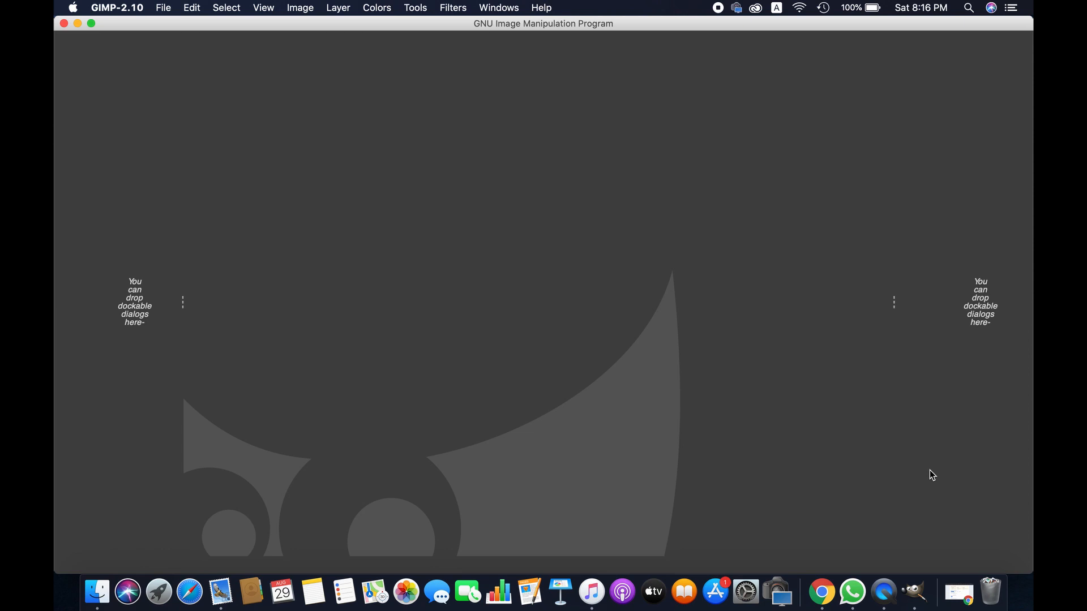
# Step: Open the Open Image dialog from the File menu
pyautogui.click(164, 7)
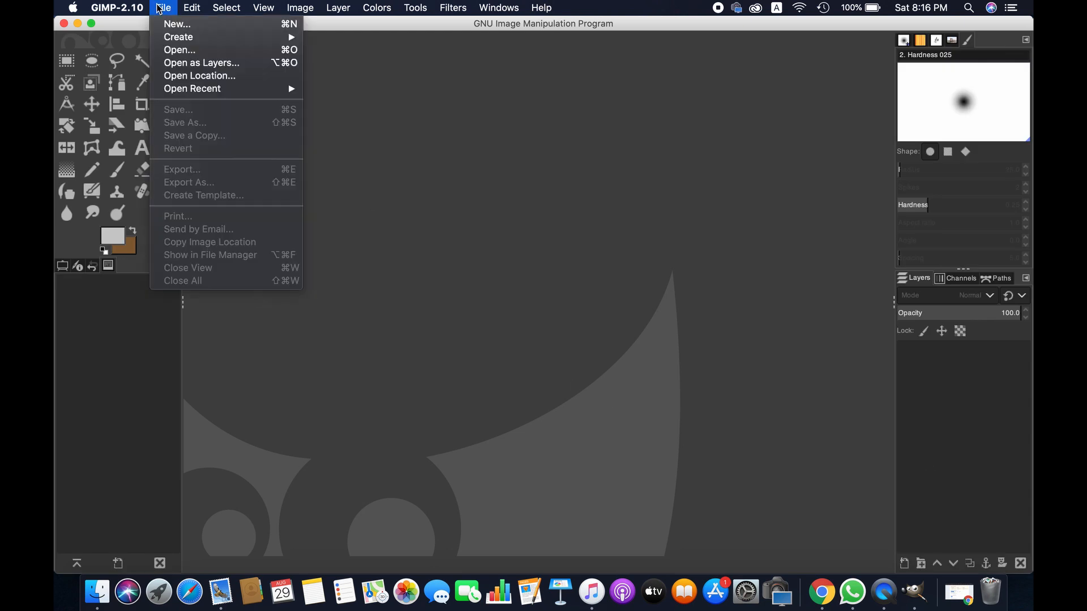
pyautogui.moveTo(179, 50)
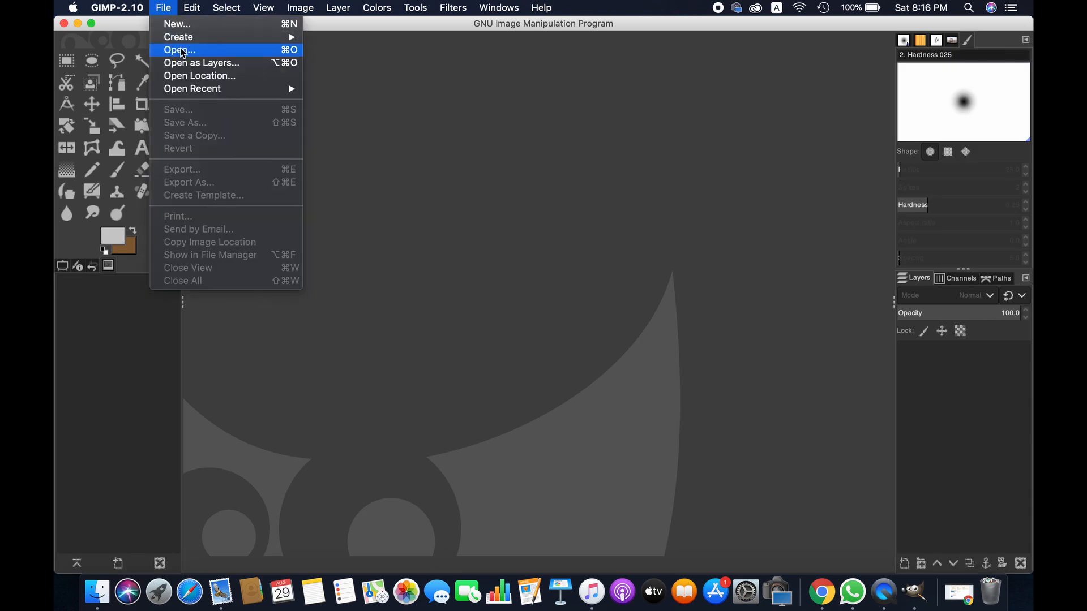
pyautogui.click(178, 49)
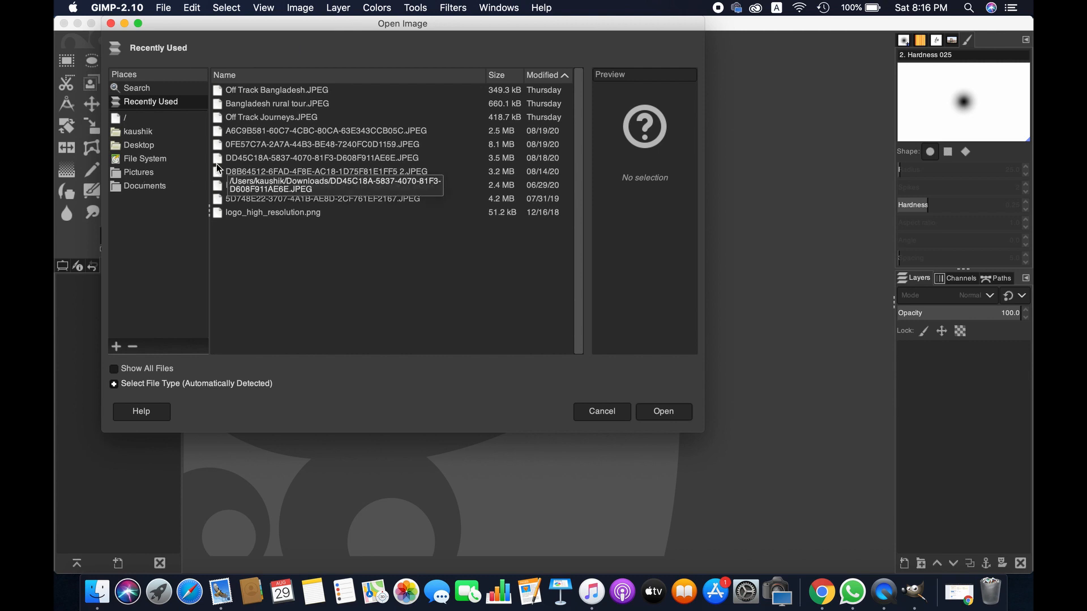
pyautogui.moveTo(138, 145)
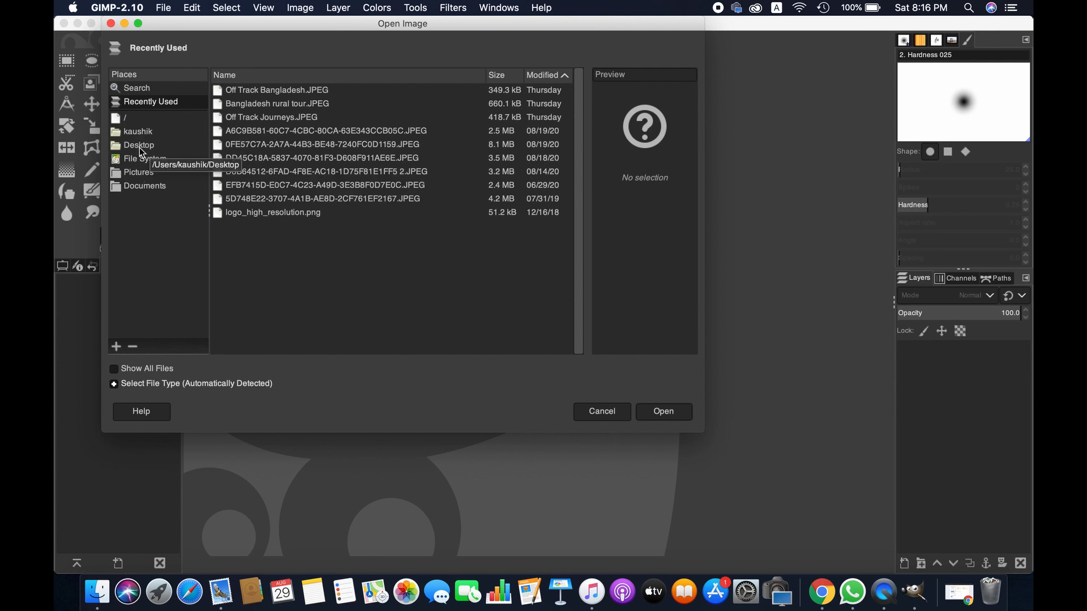
pyautogui.moveTo(138, 132)
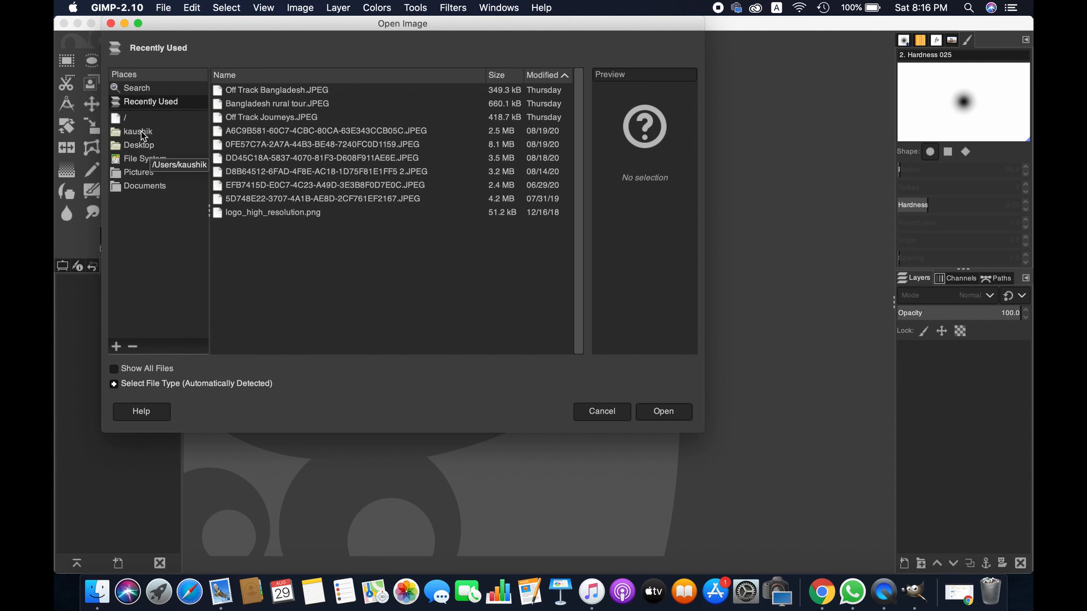
# Step: Select the 9E3D2B5D brick-kiln JPEG in the Downloads folder and open it
pyautogui.click(137, 131)
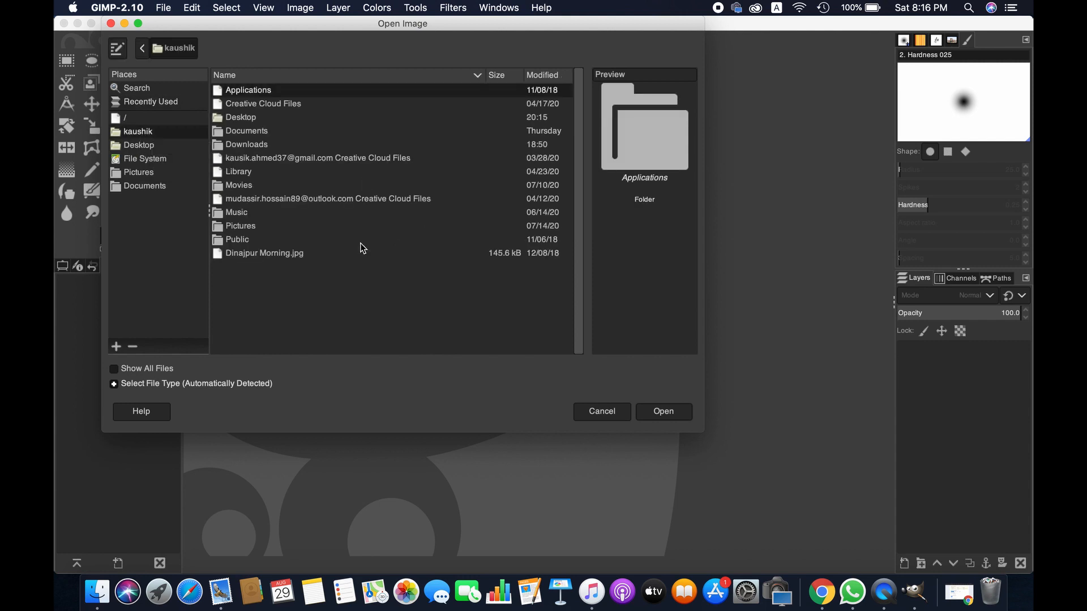
pyautogui.moveTo(256, 133)
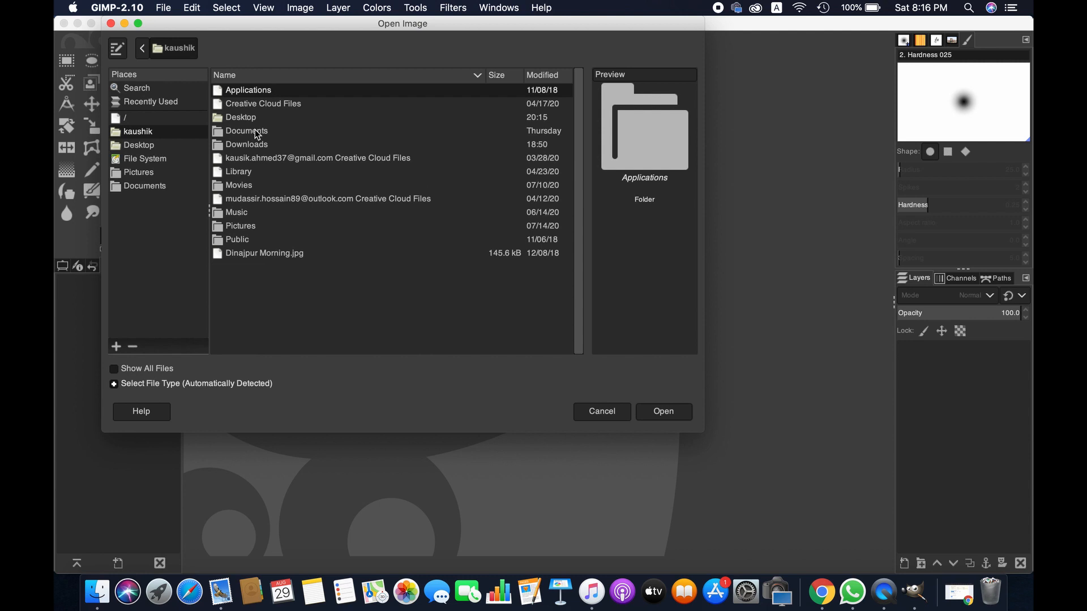
pyautogui.moveTo(254, 146)
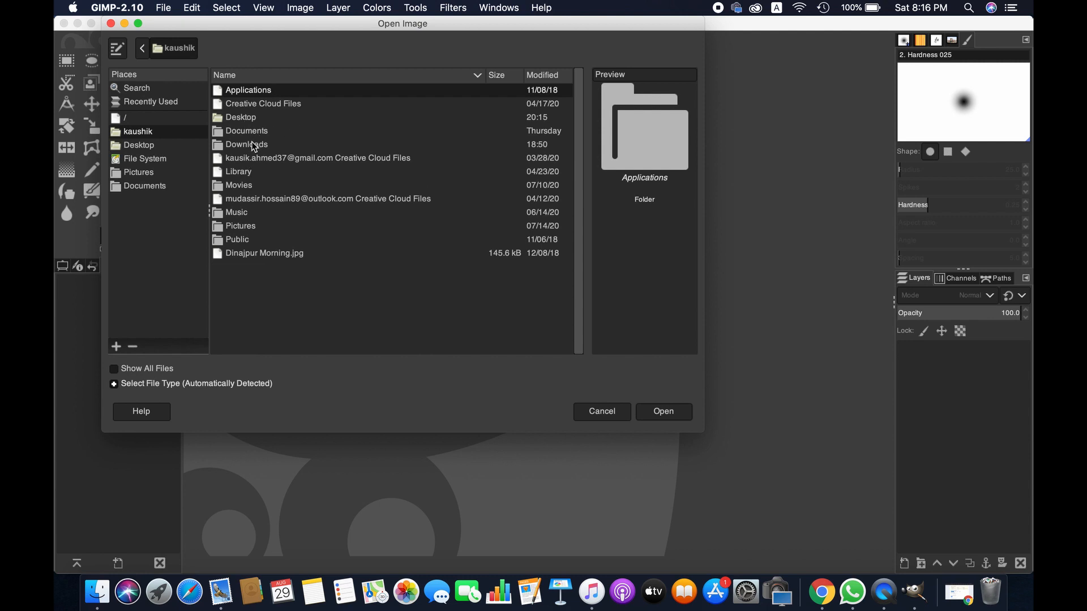
pyautogui.doubleClick(245, 144)
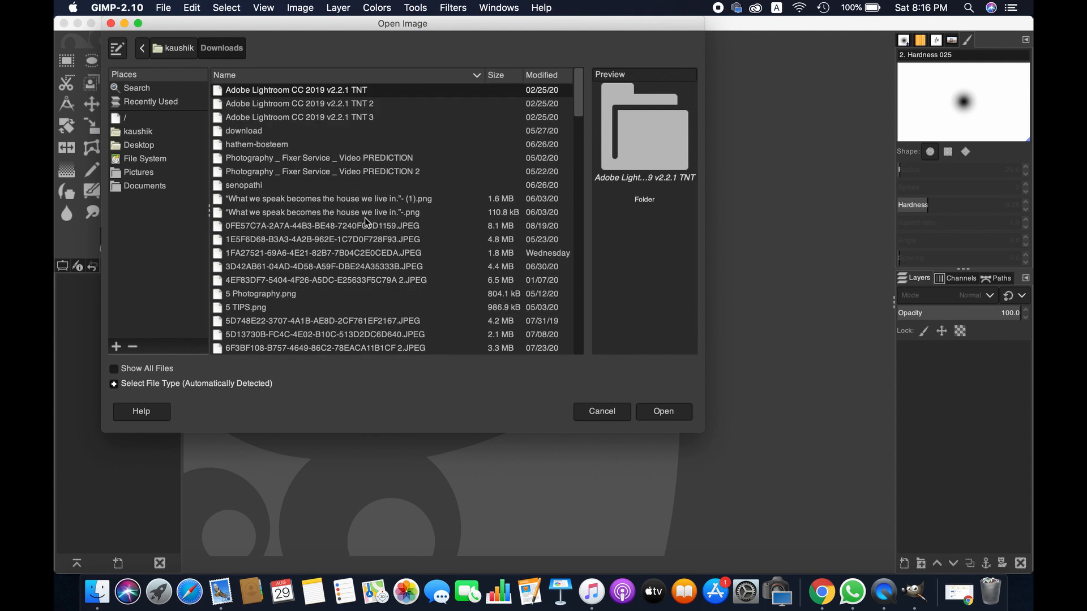
pyautogui.scroll(-3)
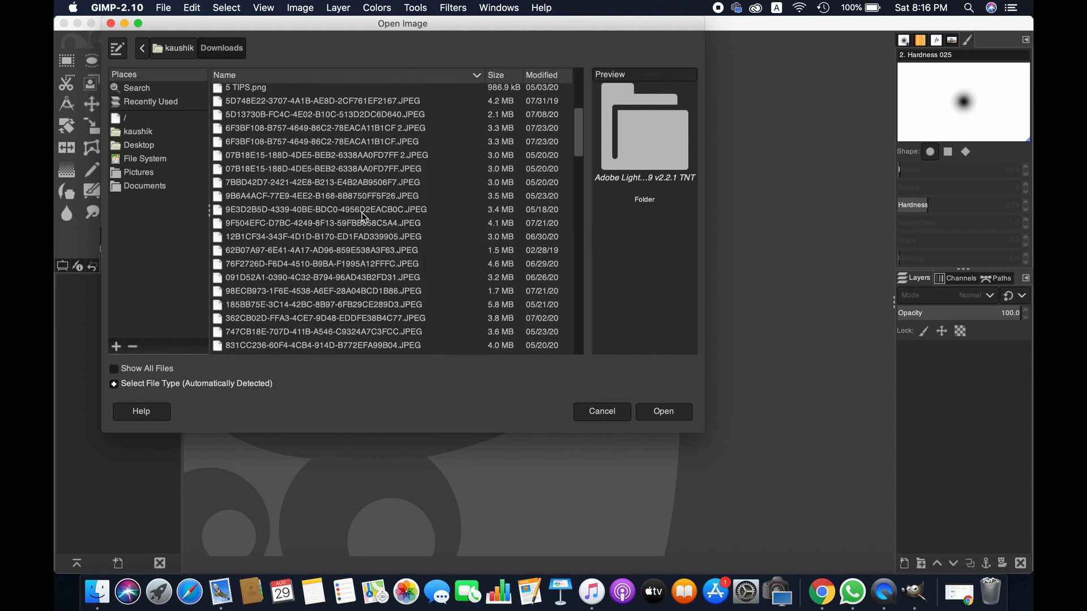
pyautogui.click(326, 210)
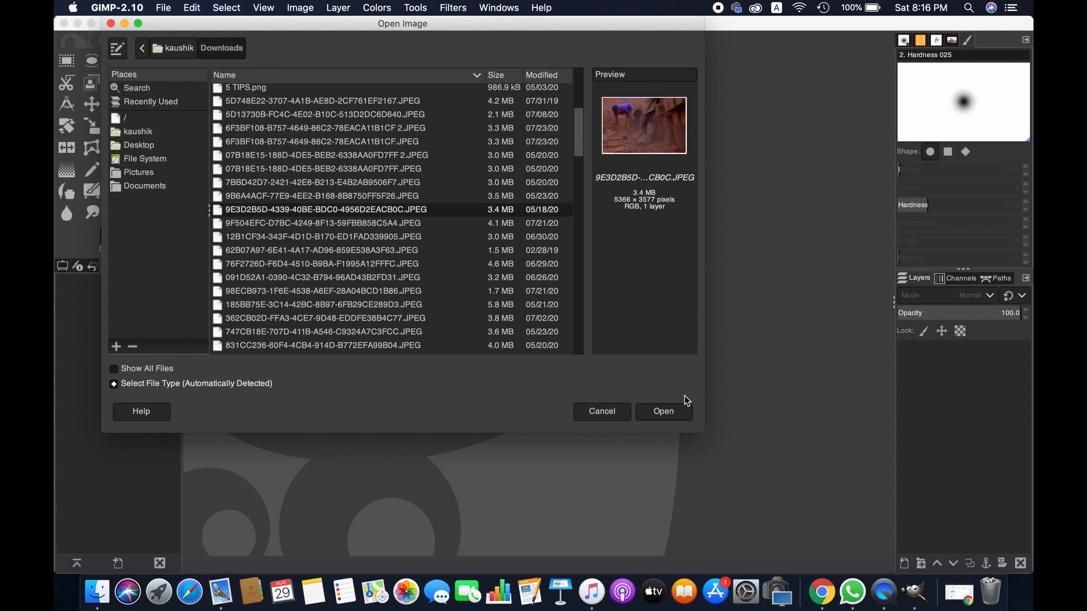
pyautogui.click(662, 411)
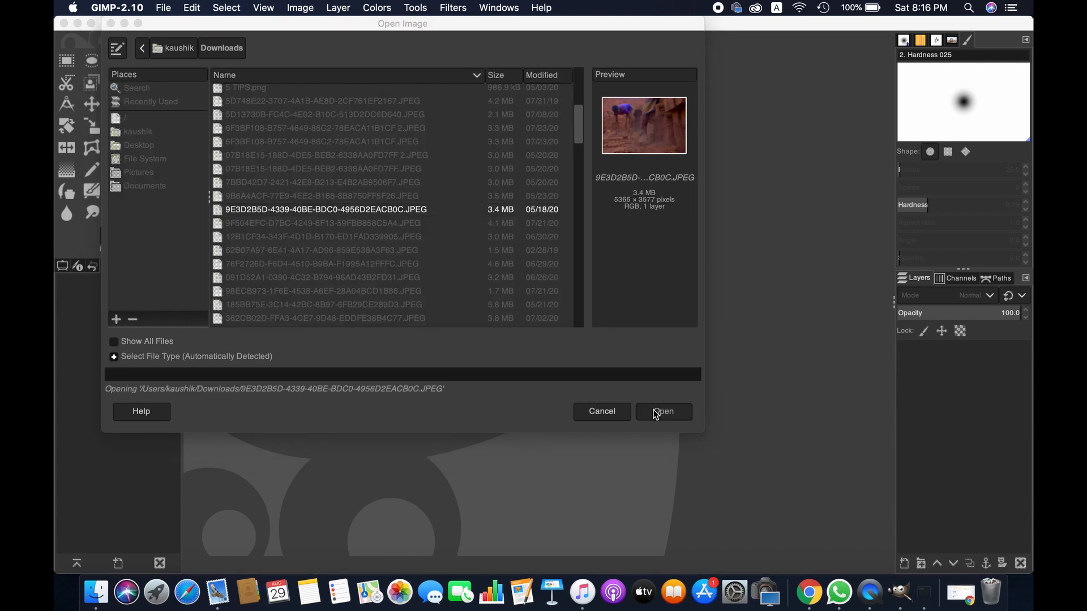
# Step: Confirm Open again so the brick-kiln JPEG loads onto the canvas
pyautogui.click(661, 410)
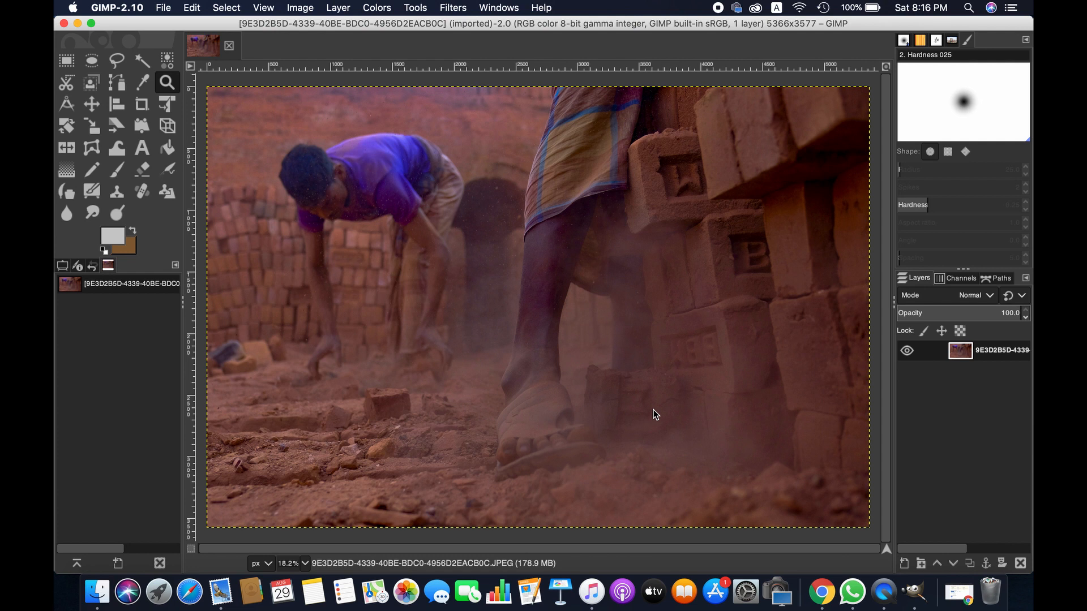
pyautogui.moveTo(438, 230)
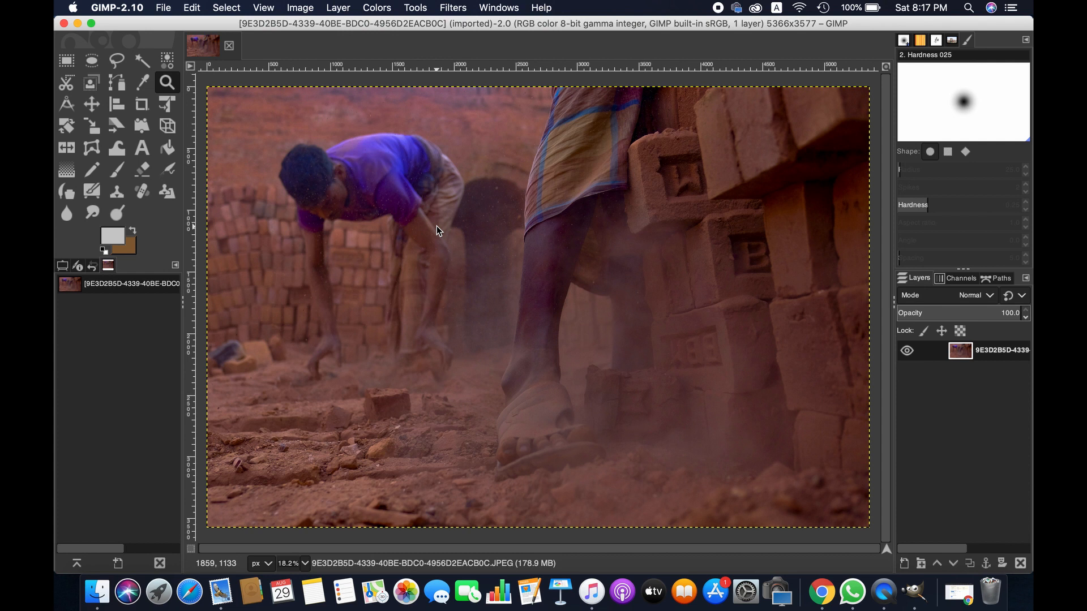
pyautogui.moveTo(299, 38)
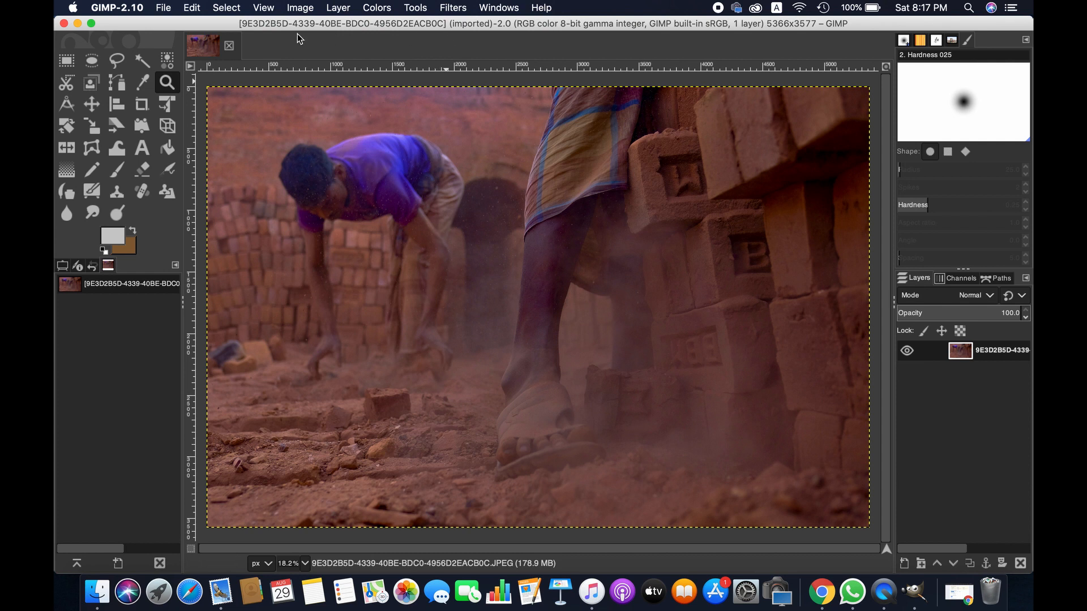
pyautogui.moveTo(299, 10)
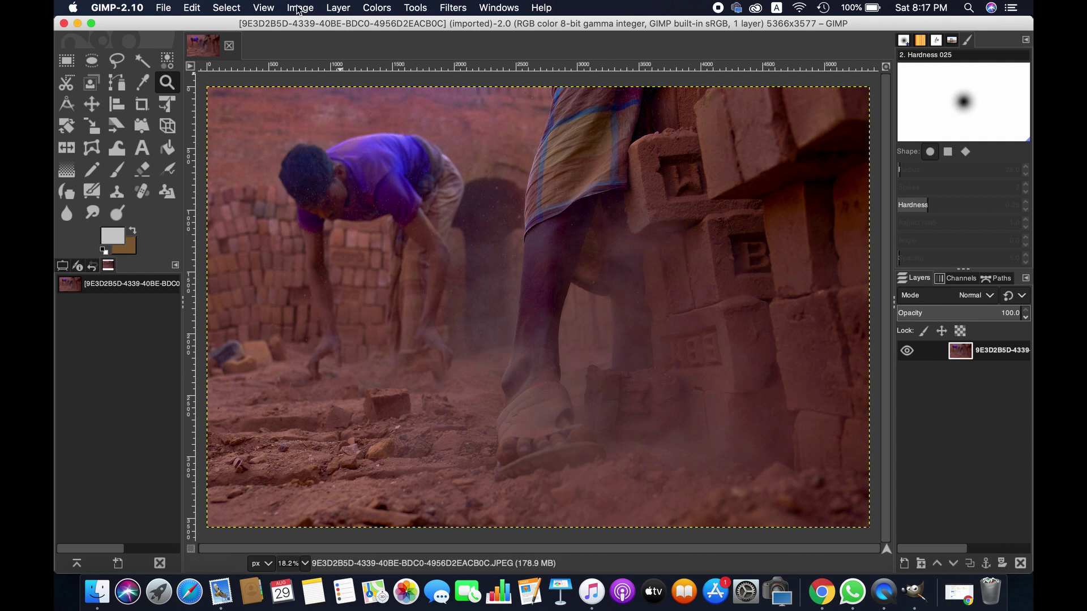
# Step: Duplicate the brick-kiln photo via Image > Duplicate and view the [Untitled] copy
pyautogui.click(299, 8)
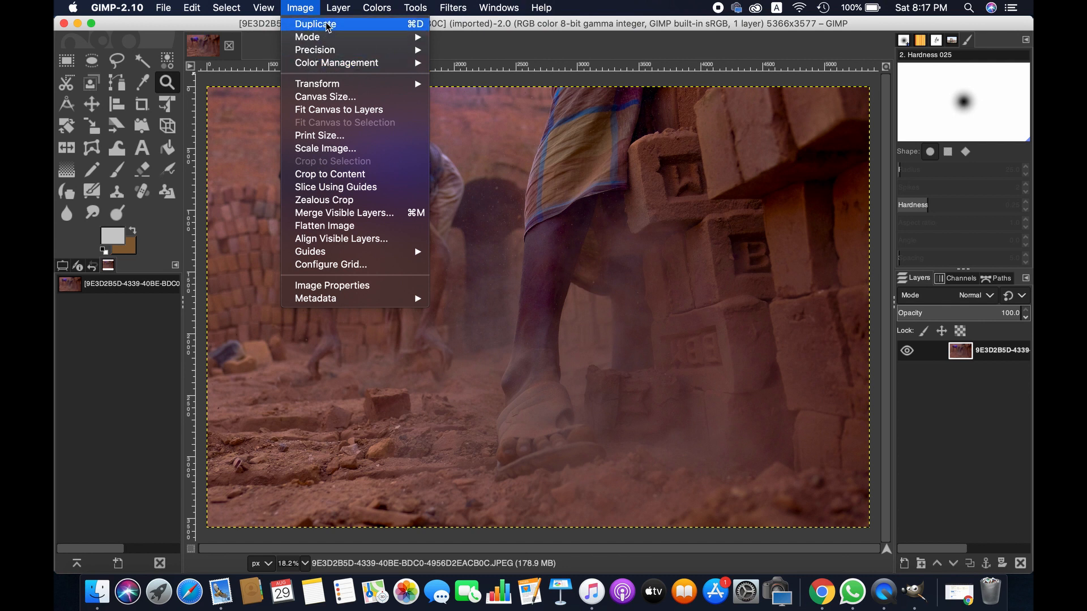
pyautogui.click(315, 24)
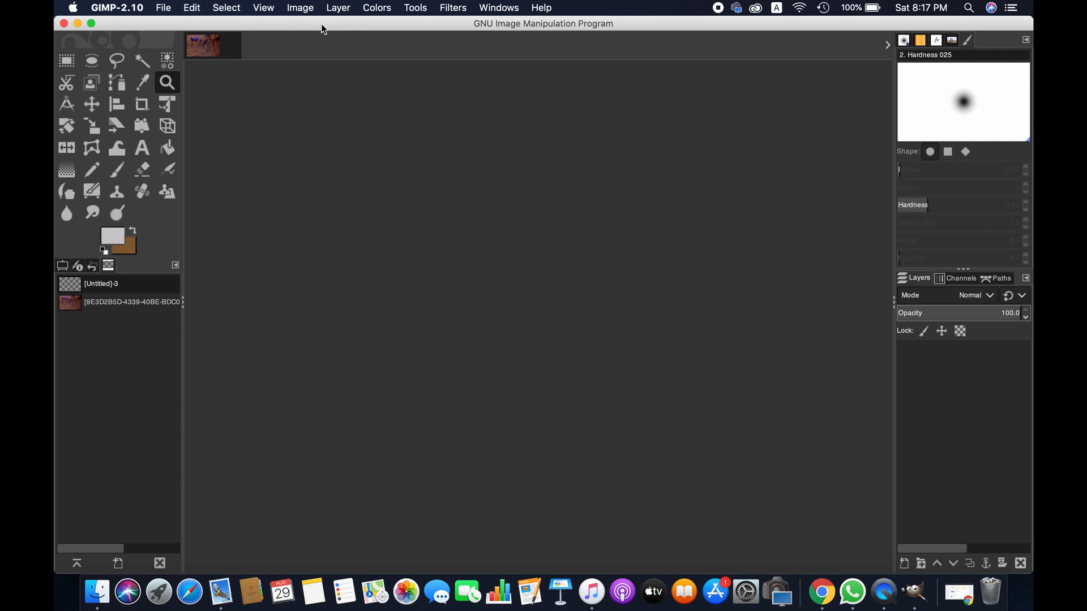
pyautogui.click(242, 45)
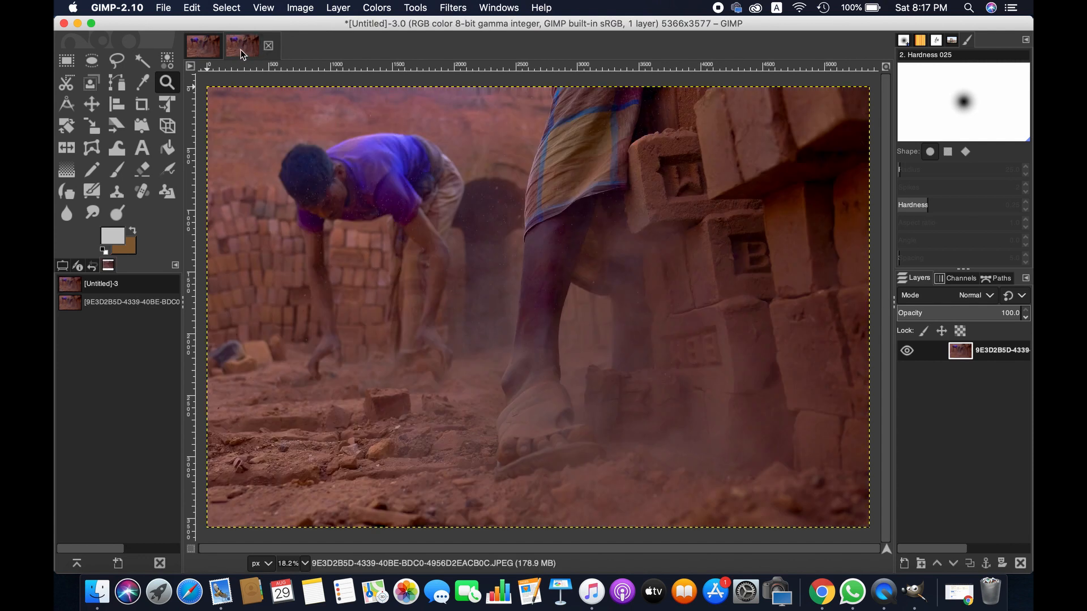
pyautogui.moveTo(248, 46)
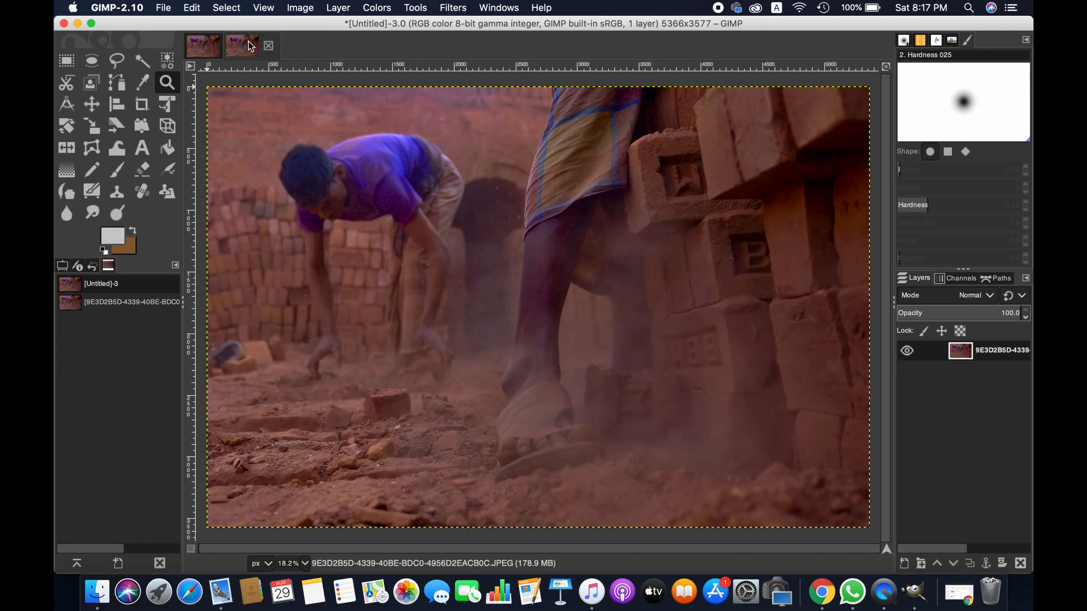
pyautogui.moveTo(398, 296)
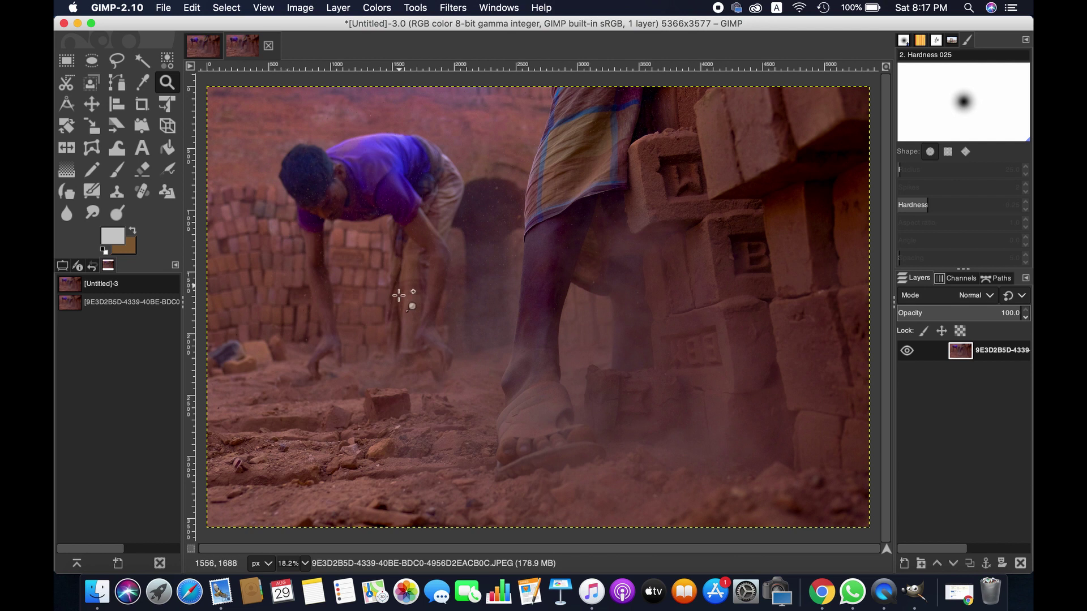